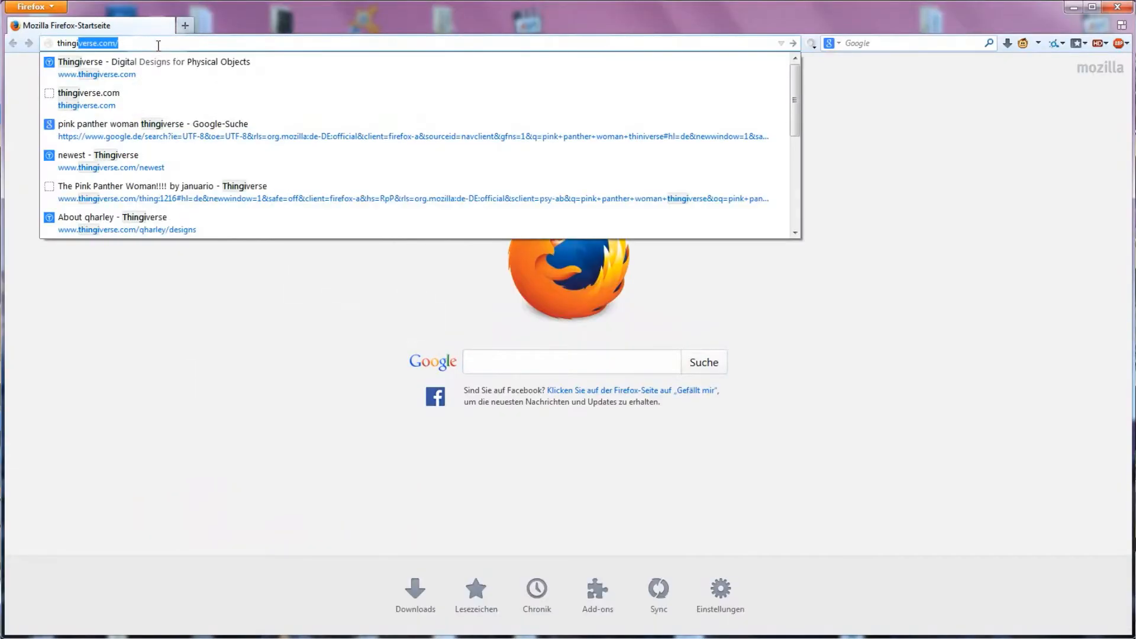
# Load the Thingiverse site from the address bar suggestion, then the YouMagine homepage
pyautogui.click(154, 62)
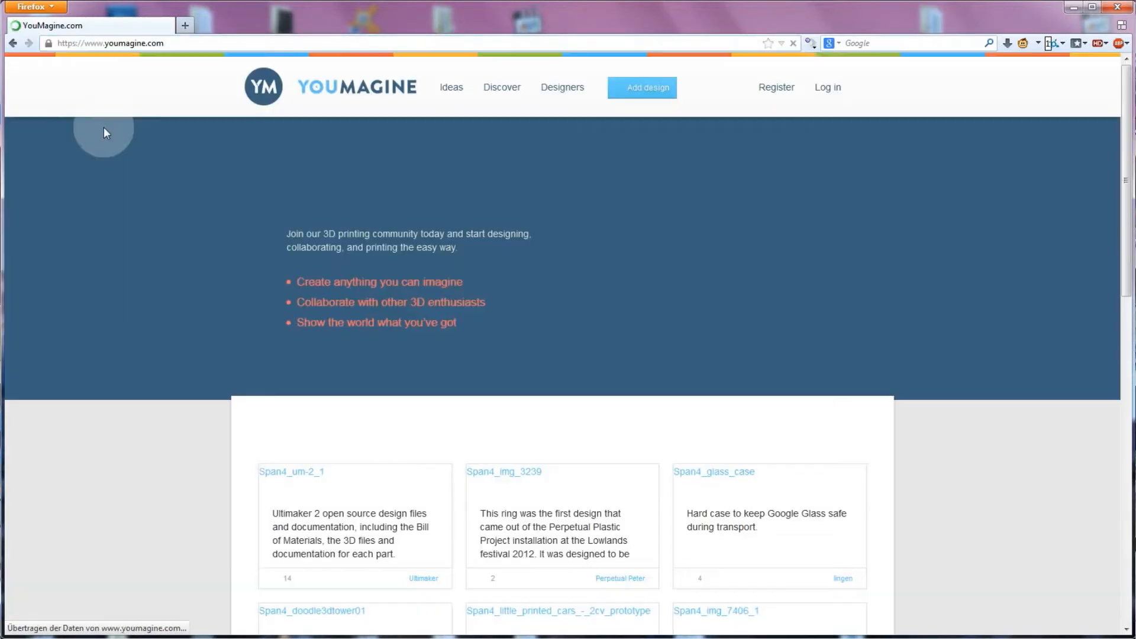
# Apply a 2 mm Verrundung fillet to the selected bracket edges and export Schenkel.STL
pyautogui.click(867, 87)
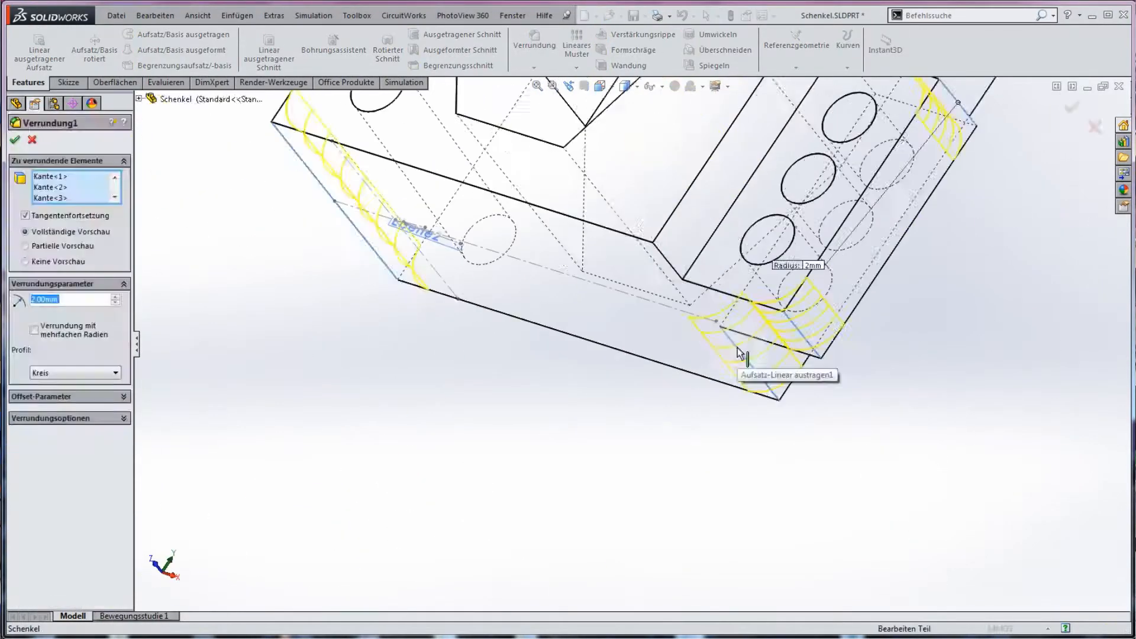
pyautogui.click(14, 140)
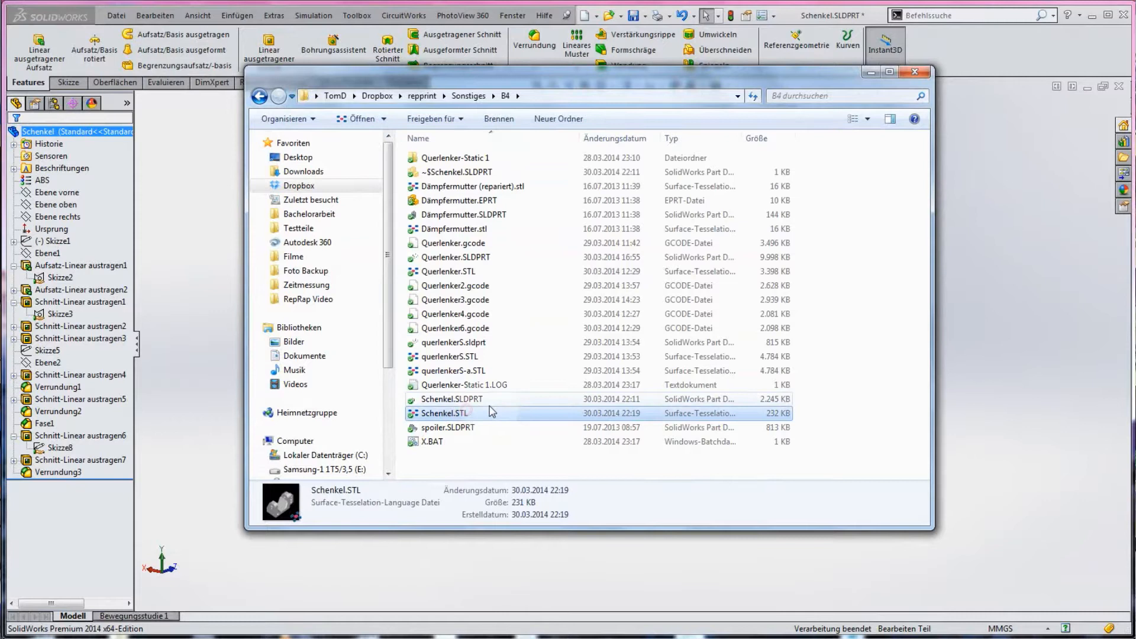
# Run the default automatic repair on Schenkel.STL and export the repaired mesh over Schenkel.STL
pyautogui.doubleClick(444, 412)
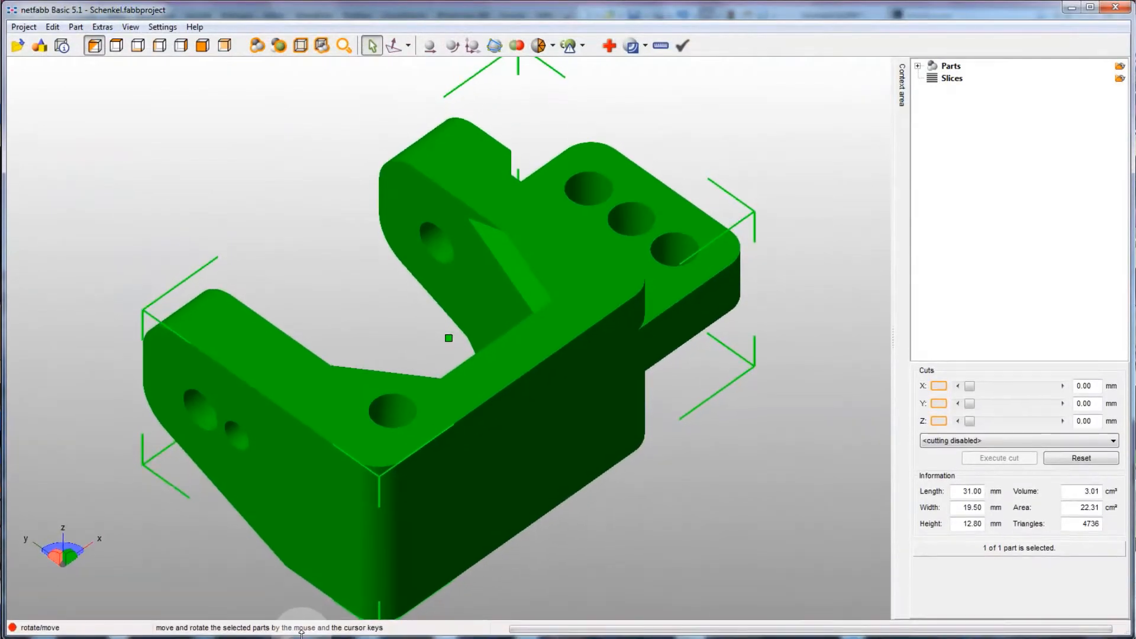
pyautogui.click(393, 47)
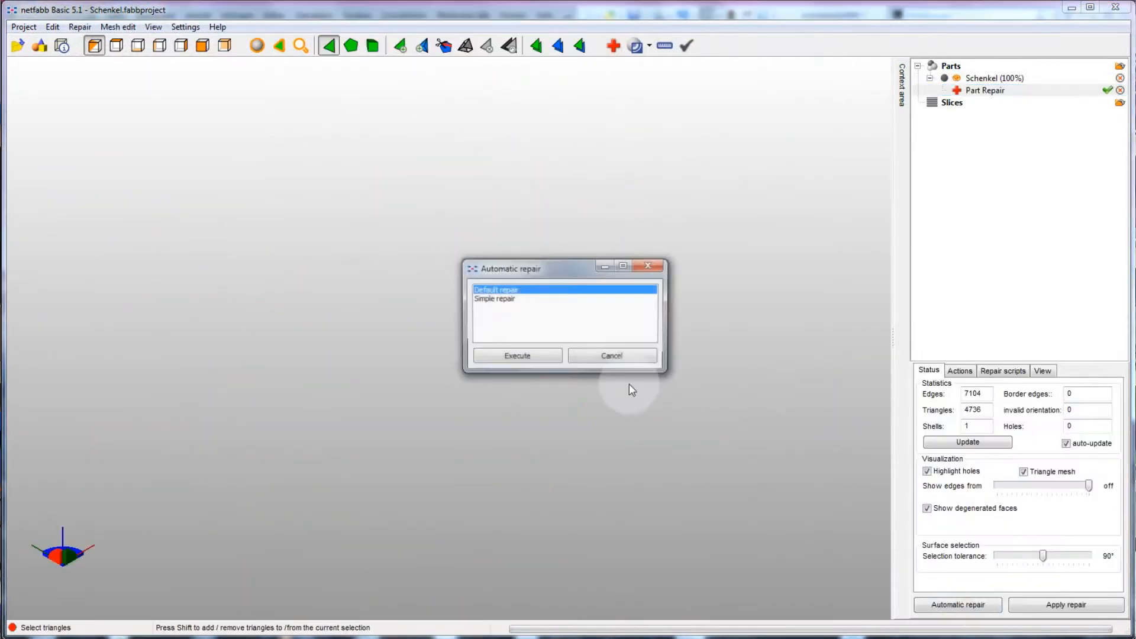
pyautogui.click(517, 356)
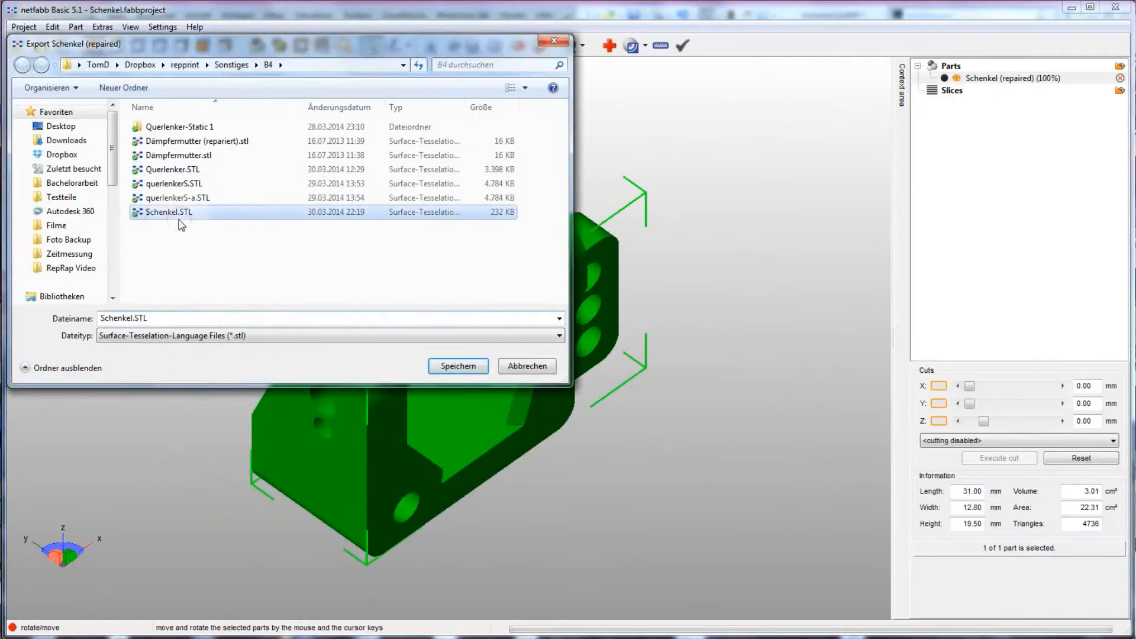
pyautogui.click(456, 366)
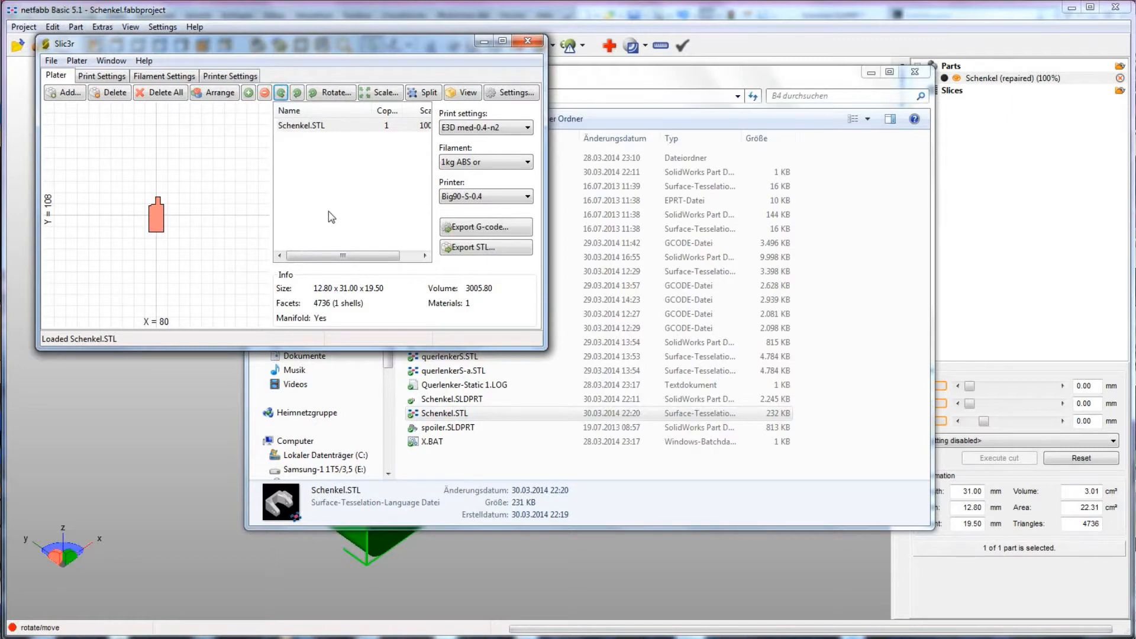
# Review the print settings, then export the sliced bracket as Schenkel.gcode
pyautogui.click(101, 76)
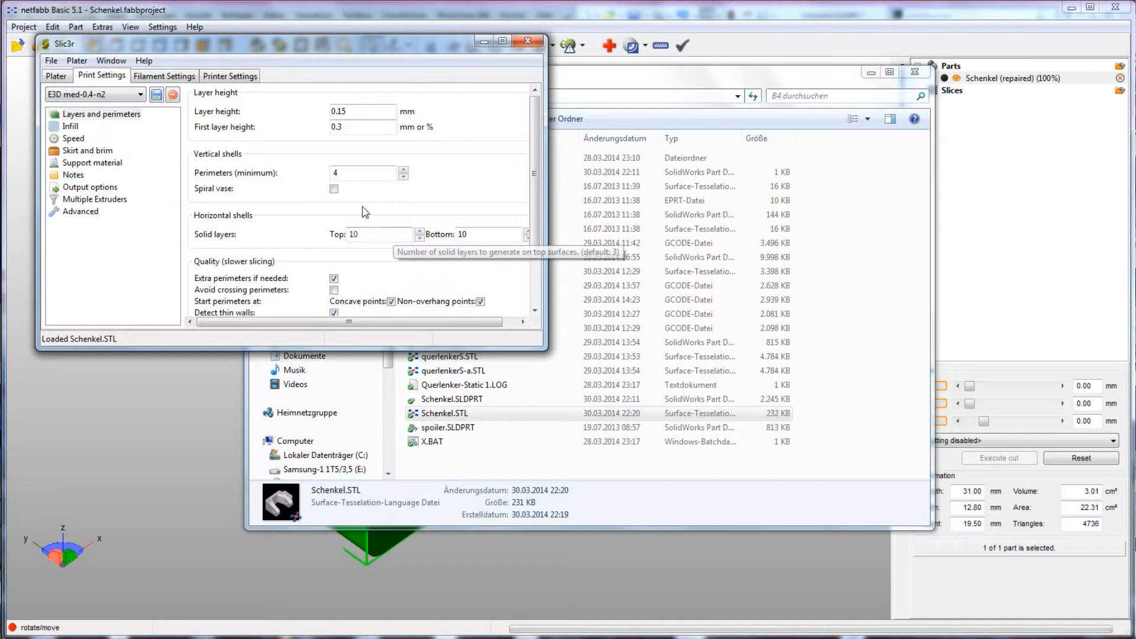
pyautogui.moveTo(362, 173)
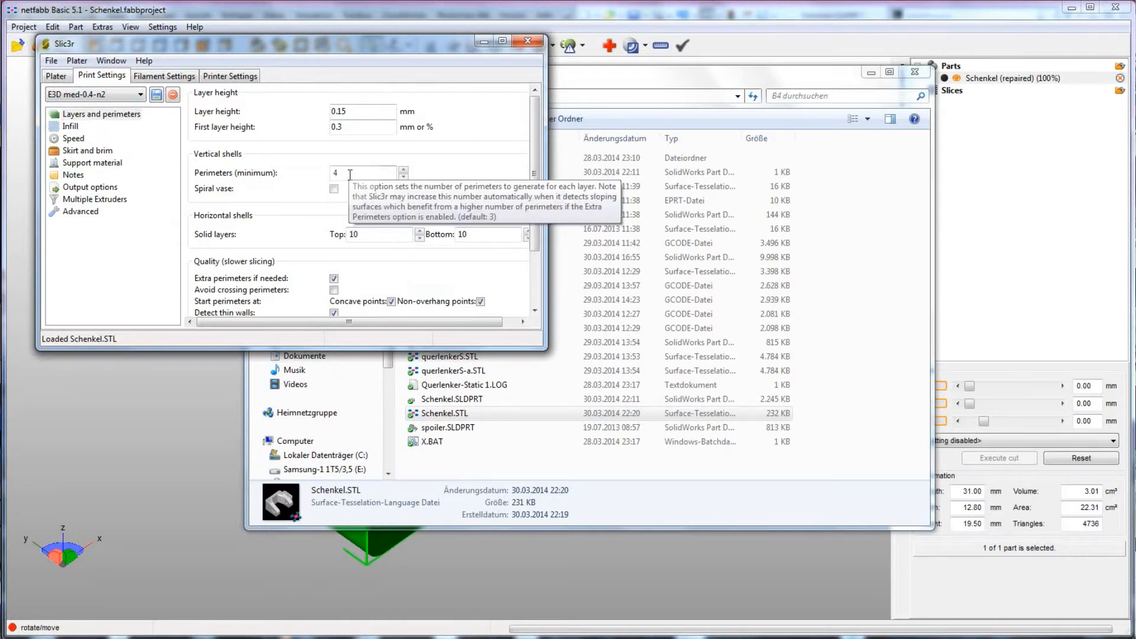
pyautogui.click(55, 75)
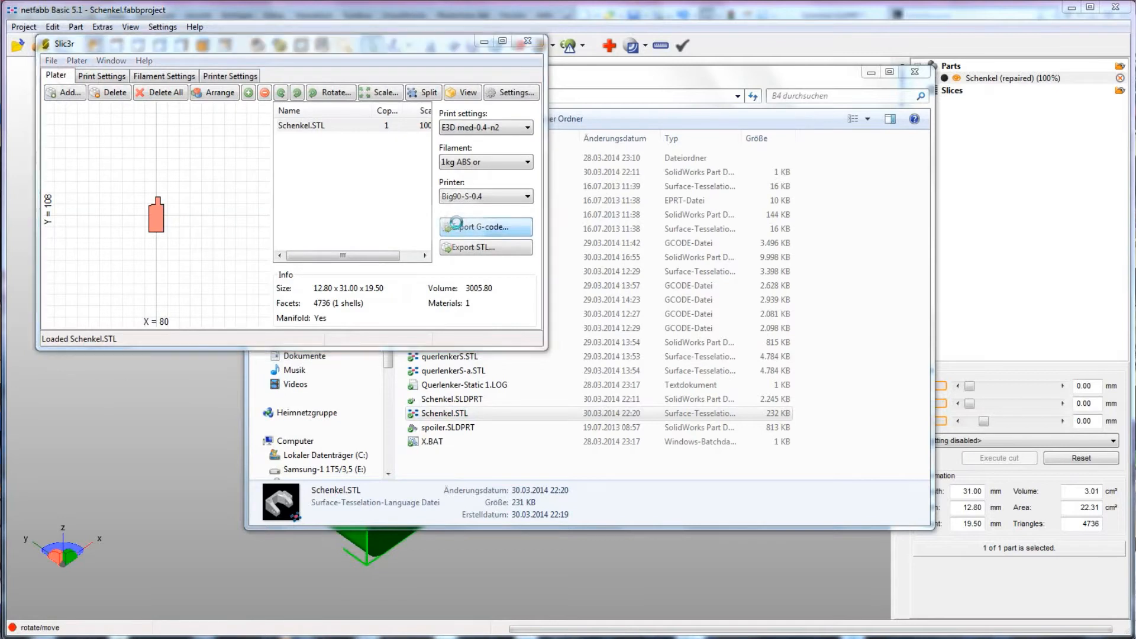
pyautogui.click(485, 226)
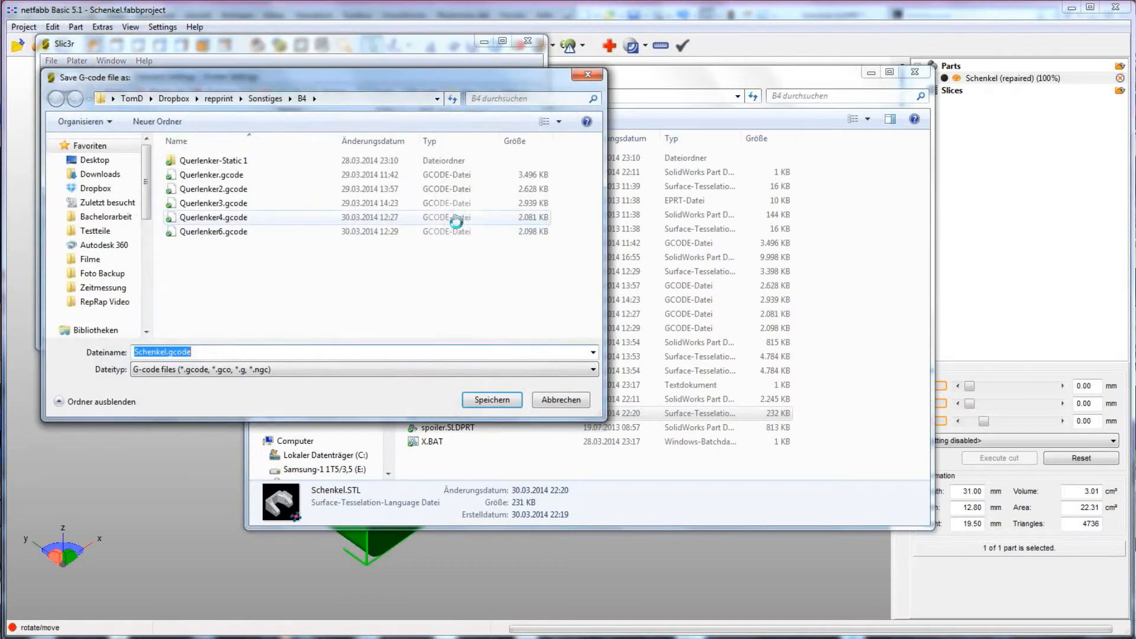
pyautogui.click(491, 399)
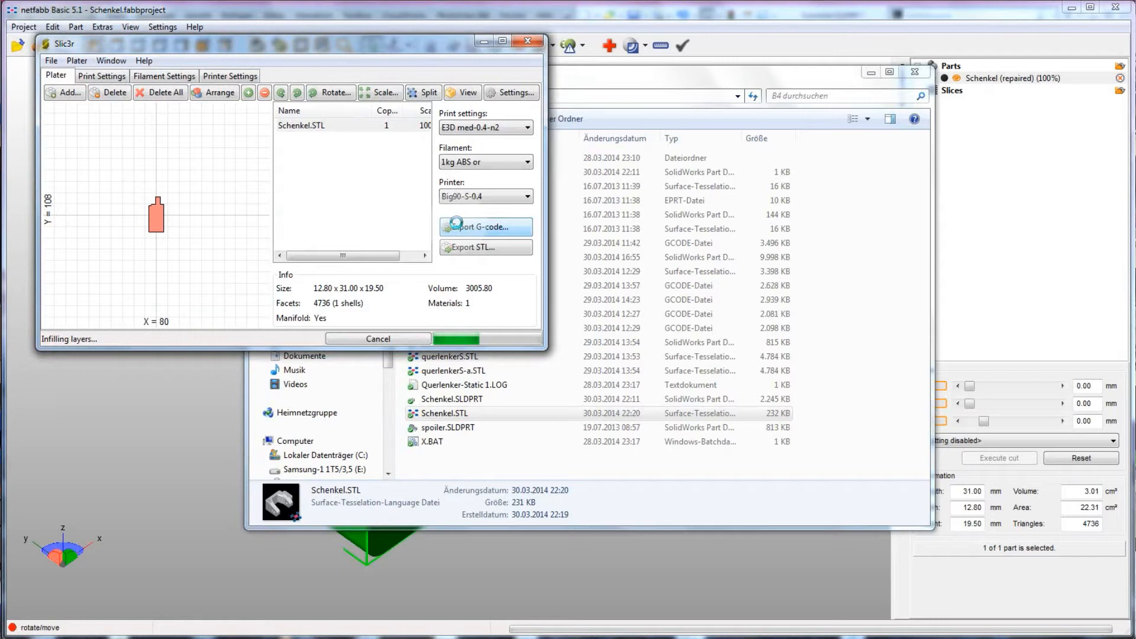
pyautogui.click(485, 227)
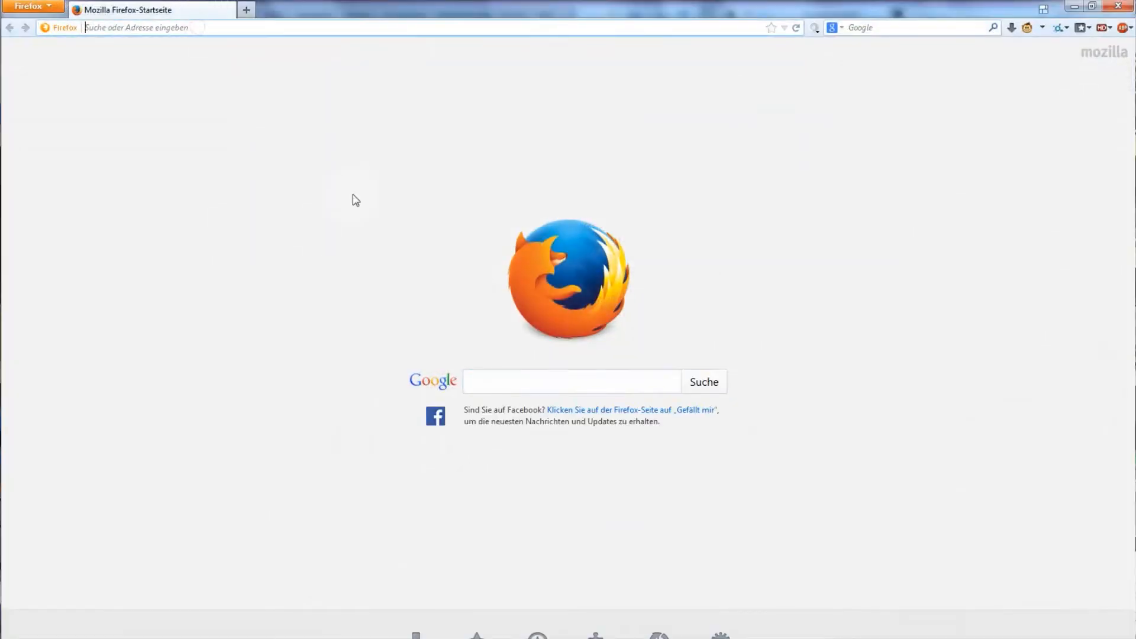
# Load the OctoPrint dashboard at 192.168.178.36:5000 in Firefox
pyautogui.write('192.168.178.36:5000')
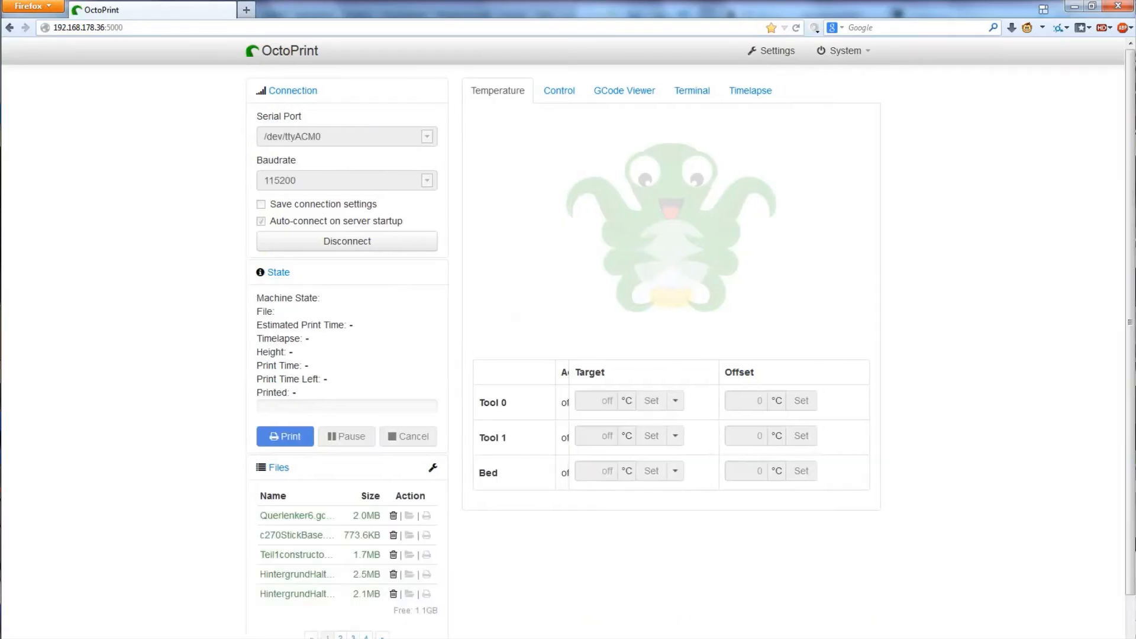